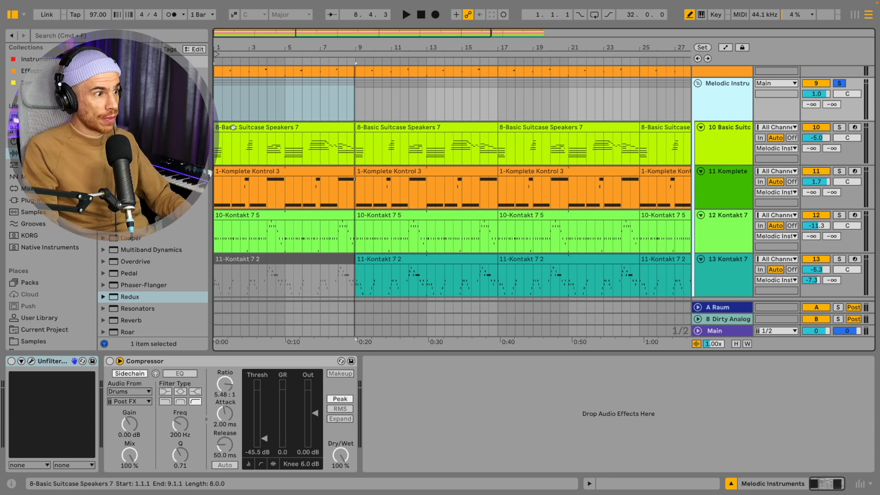
Step: Play the arrangement to watch the group compressor pull gain down about 3.4 dB
click(405, 14)
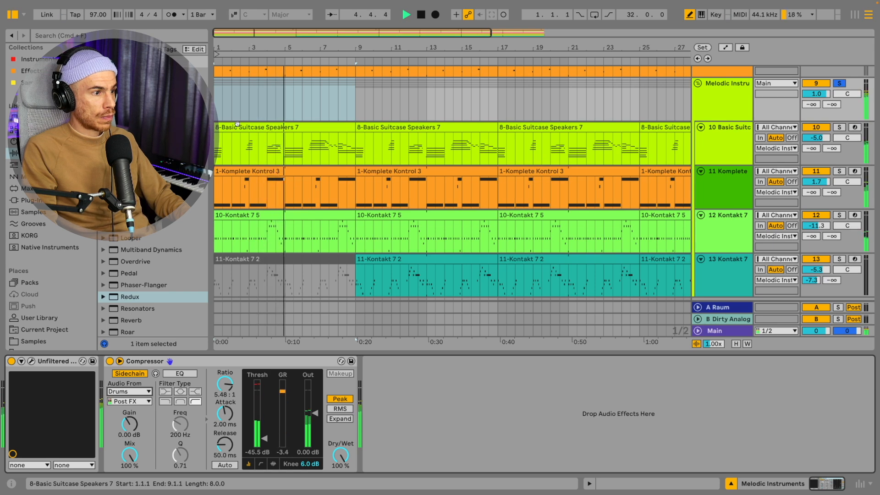
Step: Freeze the Melodic Instruments group, check the frozen Komplete Kontrol track, then reselect the group
right_click(723, 83)
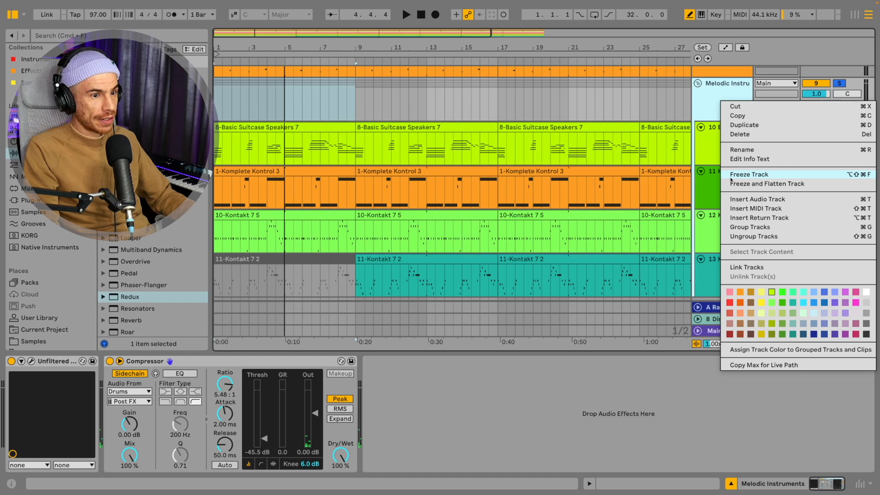
click(749, 174)
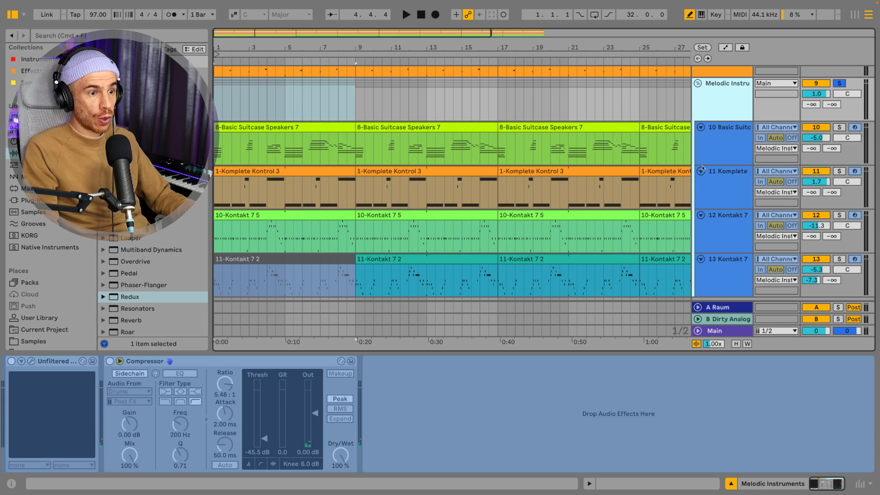
click(722, 180)
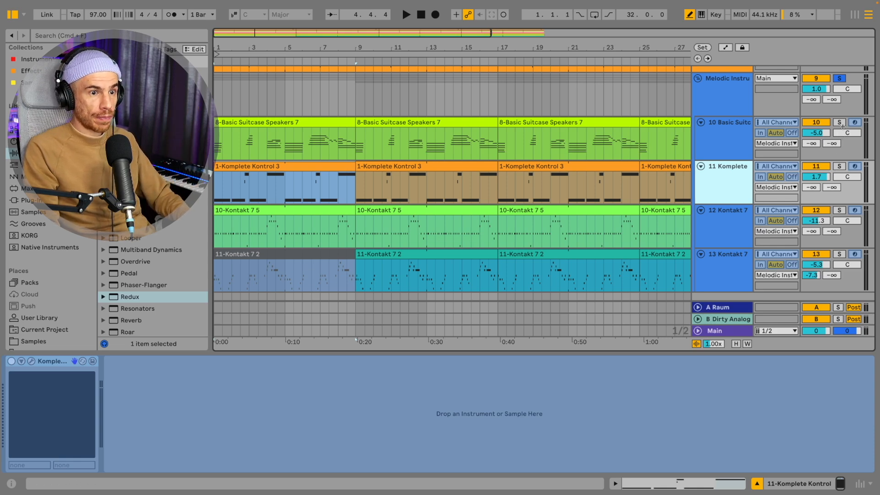
click(840, 121)
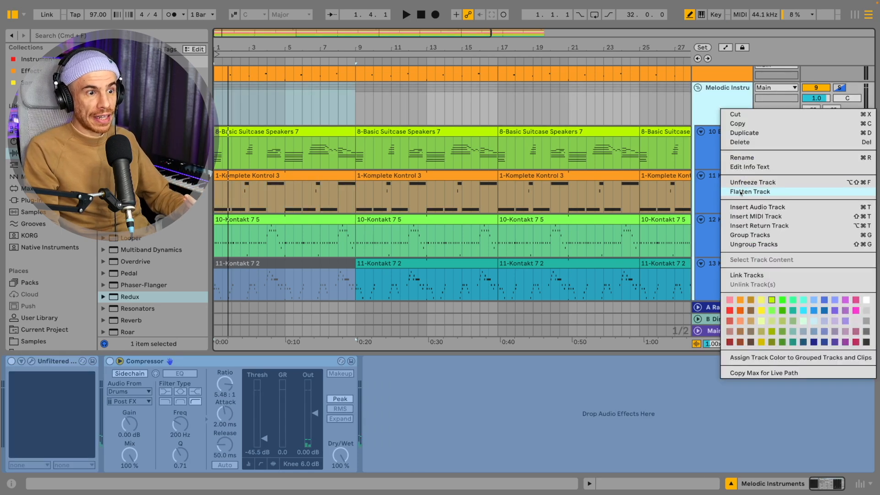
click(749, 191)
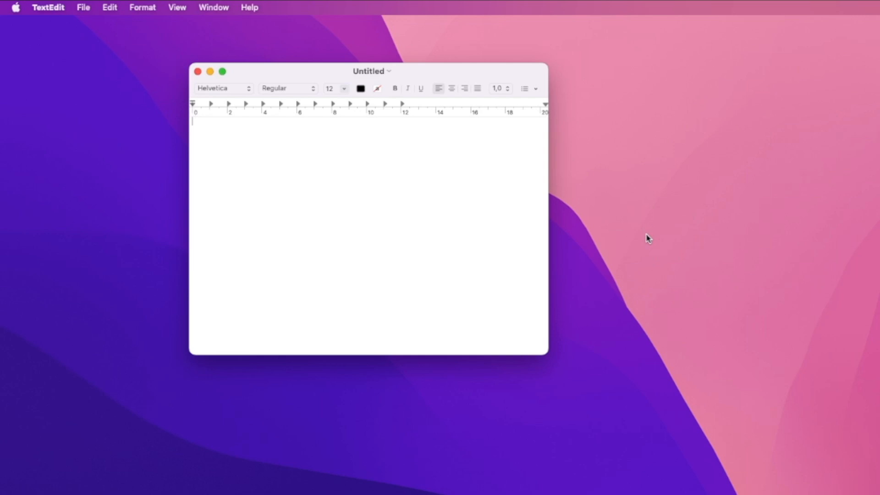
Step: Reposition the TextEdit window, convert the -_GroupTrackFreeze note to plain text, and save it
drag(369, 70, 642, 137)
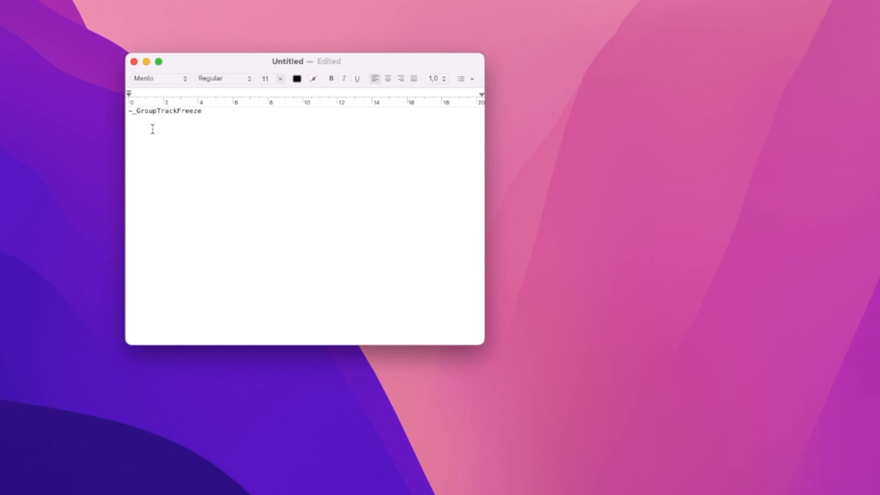
drag(287, 61, 259, 121)
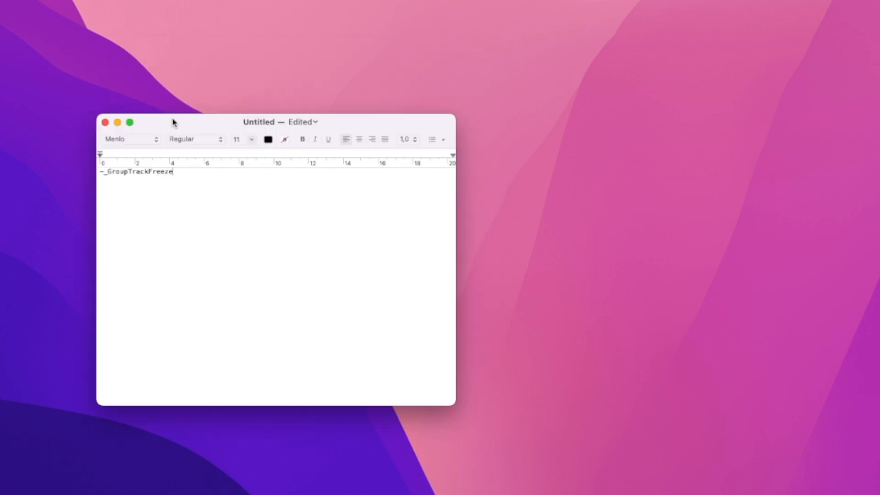
drag(174, 122, 517, 198)
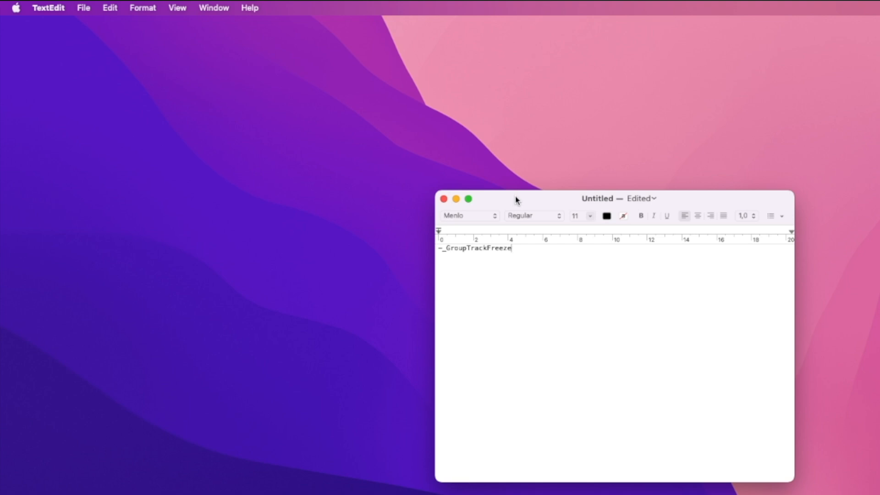
click(142, 8)
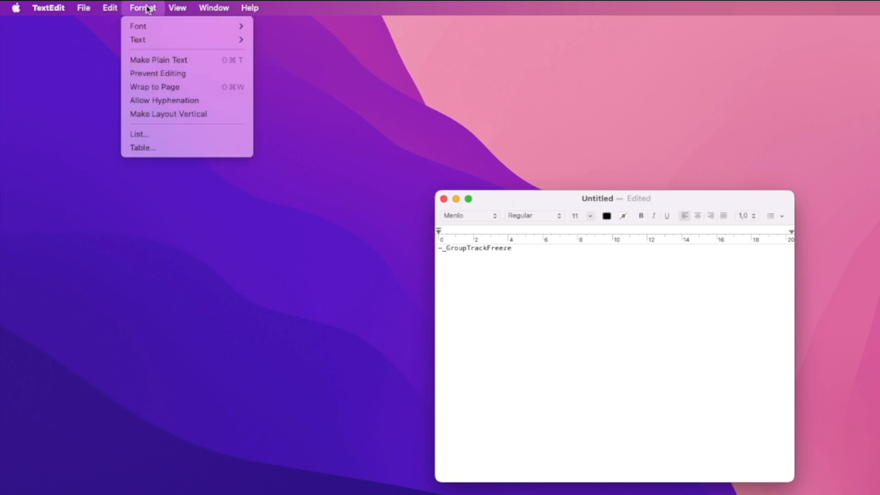
mouse_move(160, 62)
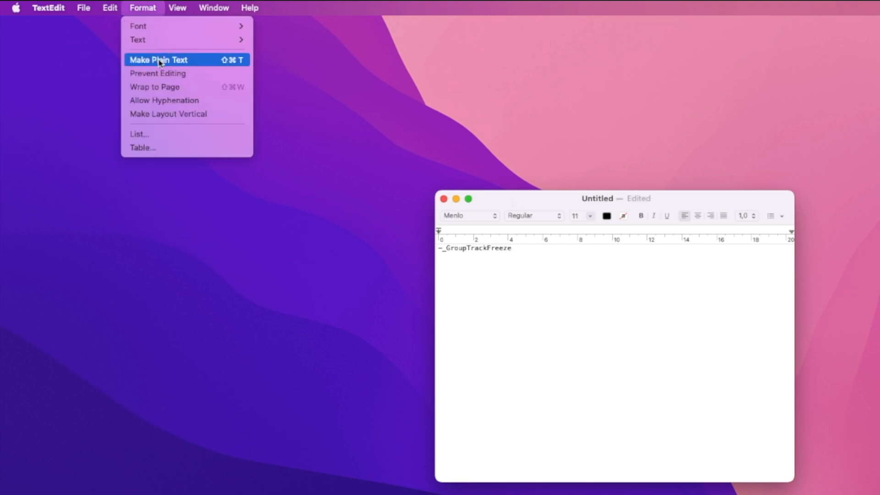
click(159, 60)
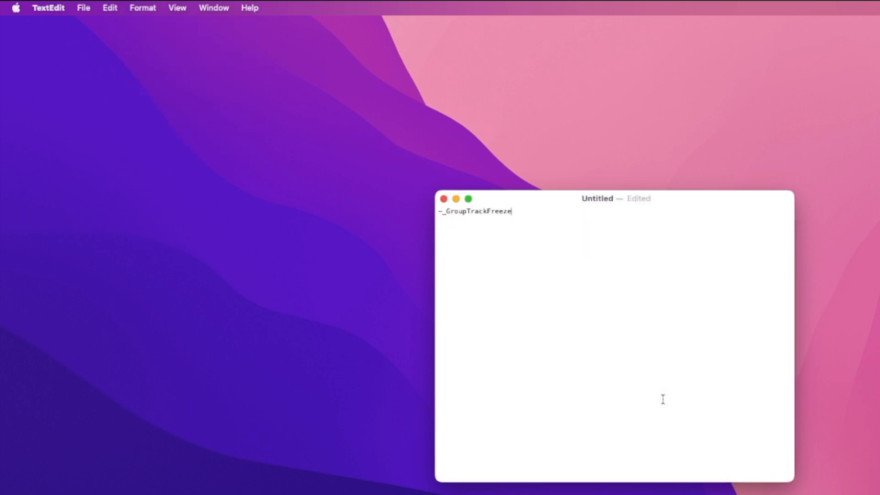
mouse_move(254, 132)
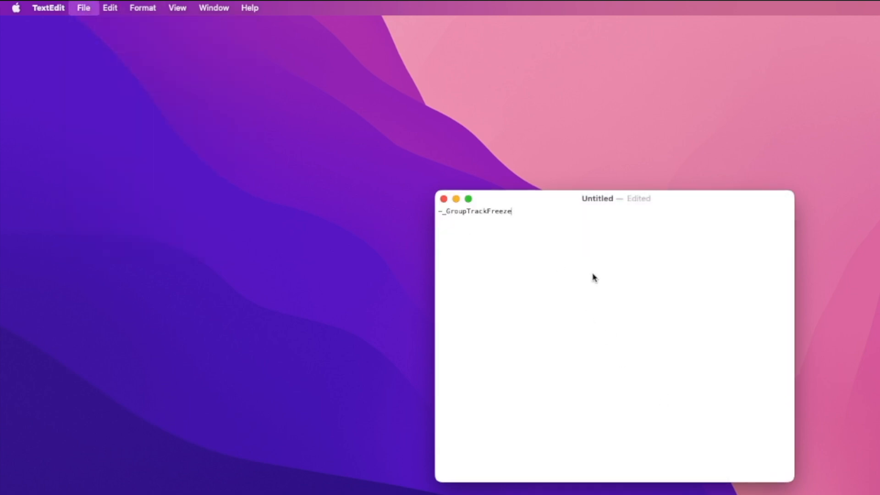
key(cmd+s)
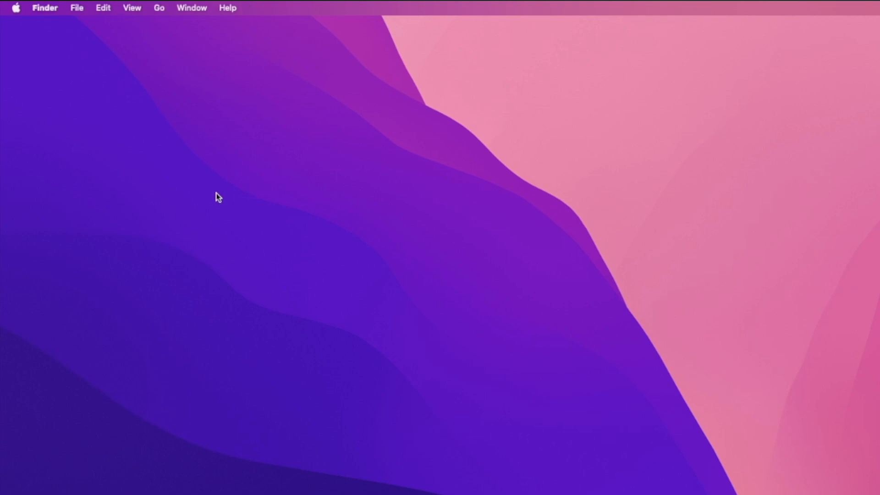
mouse_move(57, 44)
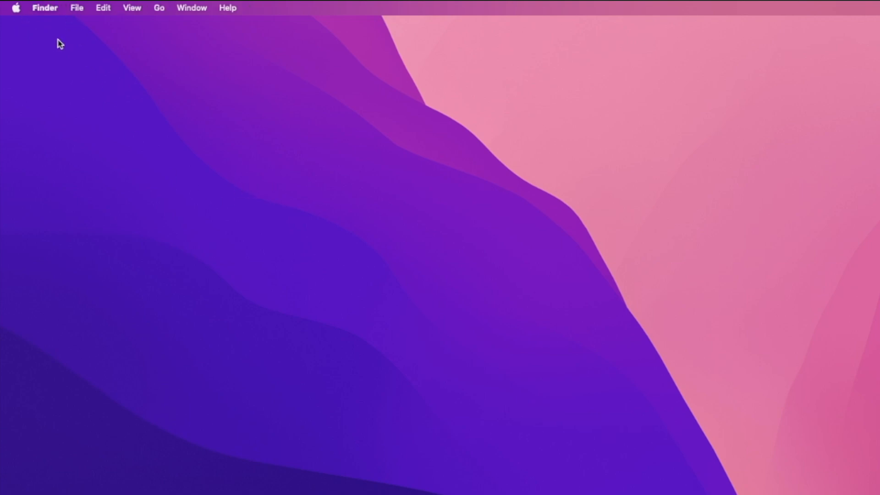
Step: Browse Finder from Library to Preferences and select the Live 12.1 folder
click(159, 8)
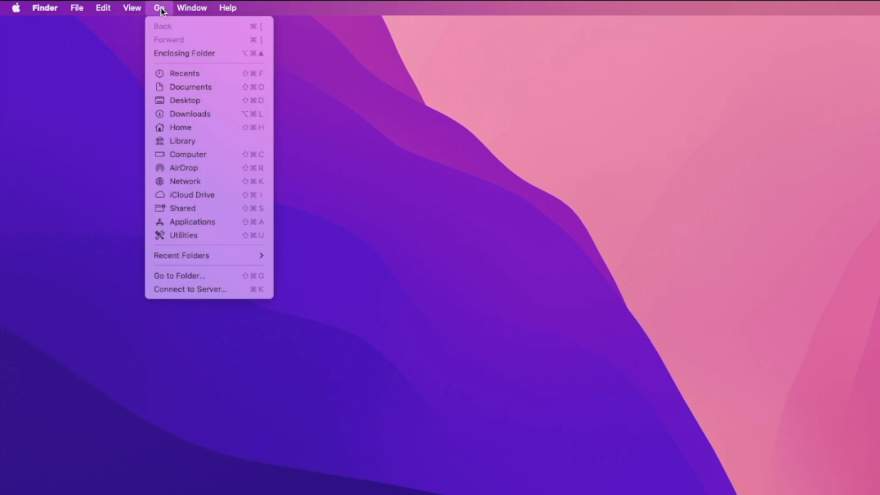
mouse_move(199, 144)
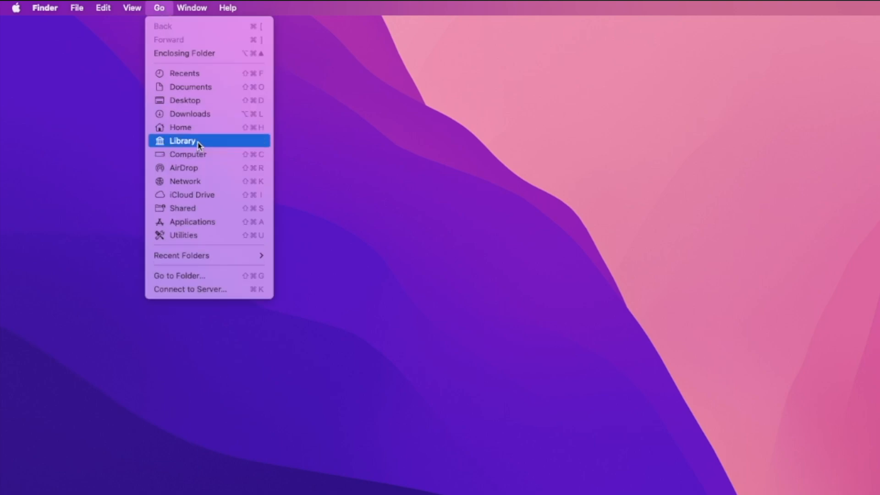
click(182, 140)
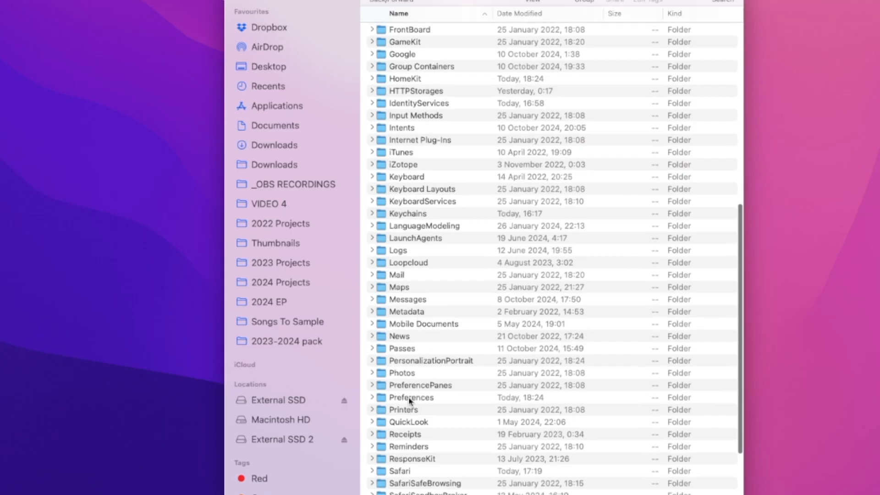
double_click(411, 397)
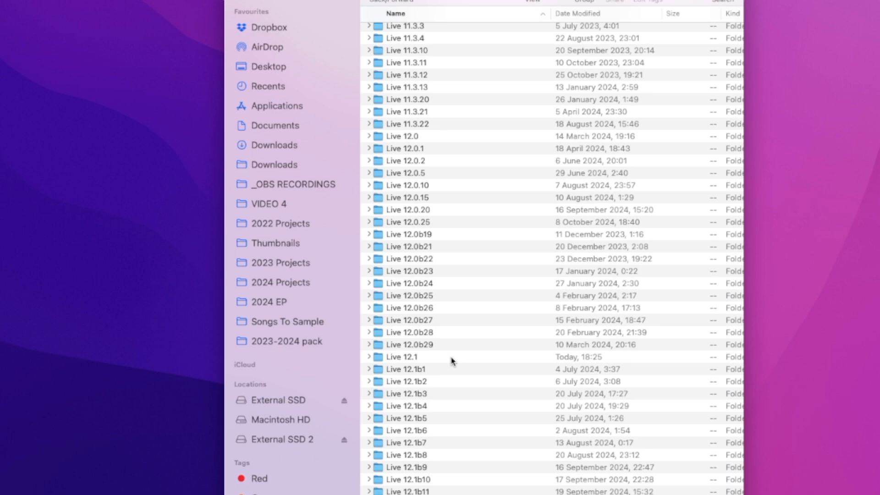
click(401, 357)
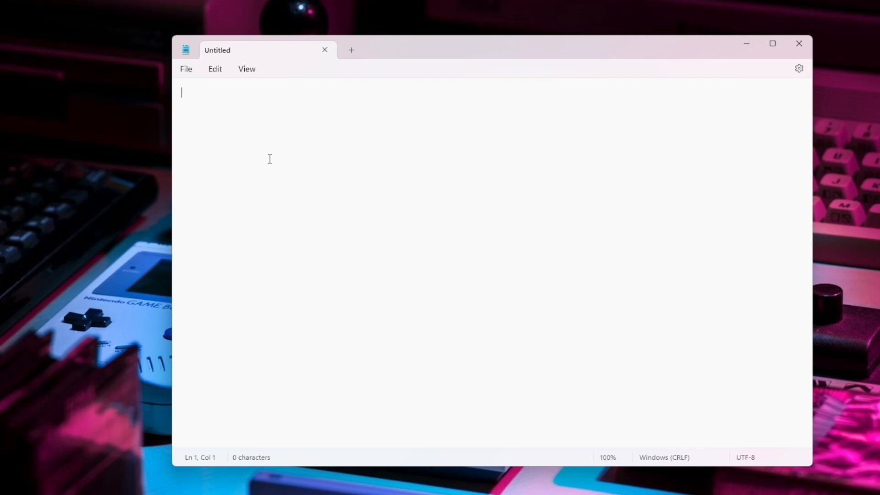
Step: Enter -_GroupTrackFreeze as the note's text in Notepad
text(-_GroupTrackFreeze)
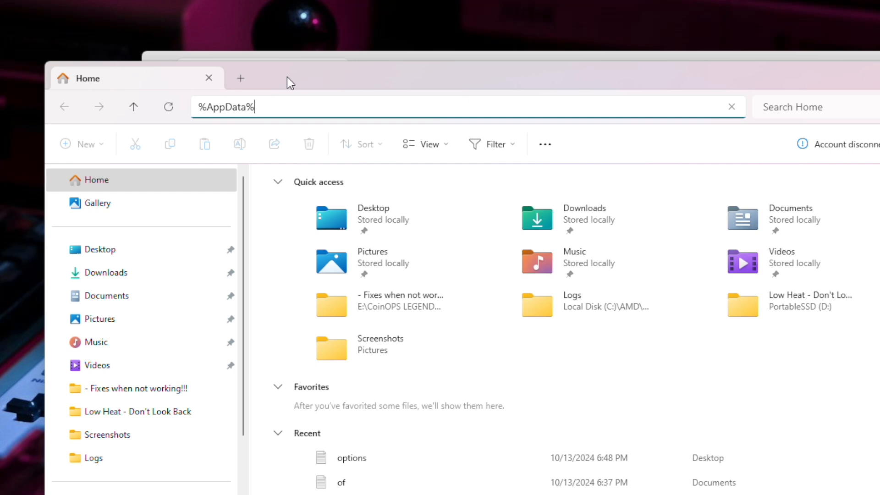
Step: Navigate from %AppData% through Ableton into the Live 12.1 folder
key(Enter)
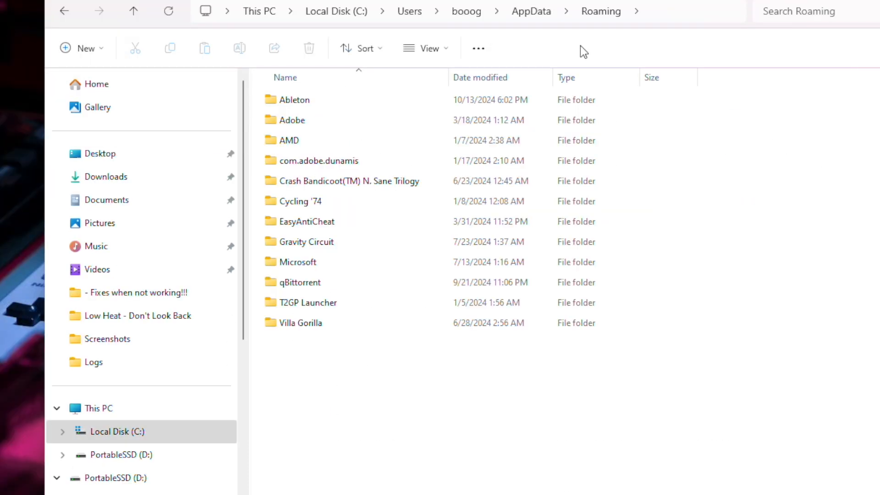
mouse_move(394, 24)
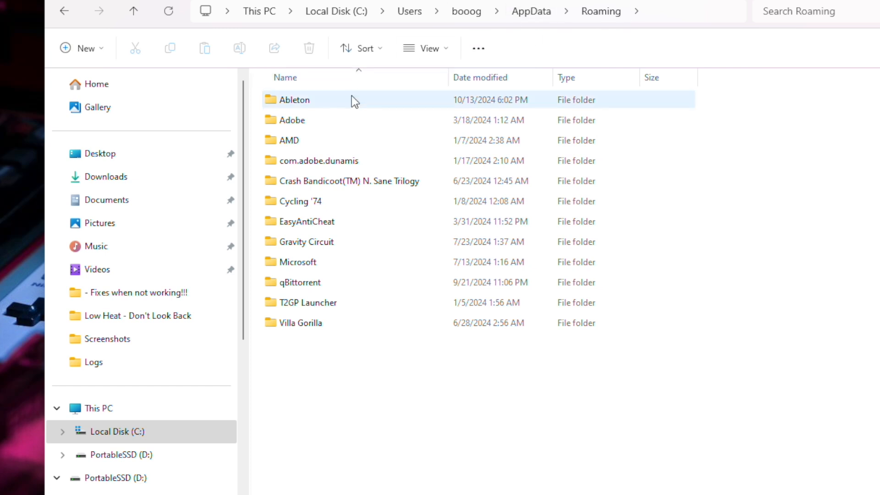
double_click(294, 100)
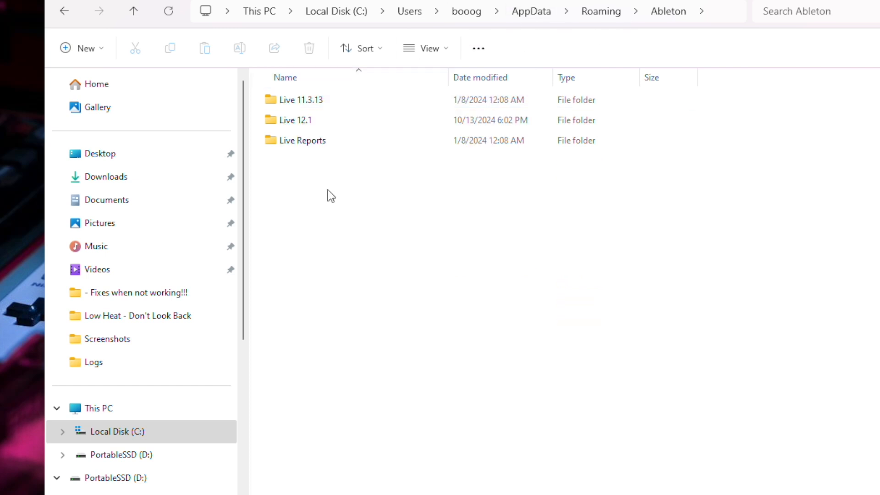
double_click(294, 119)
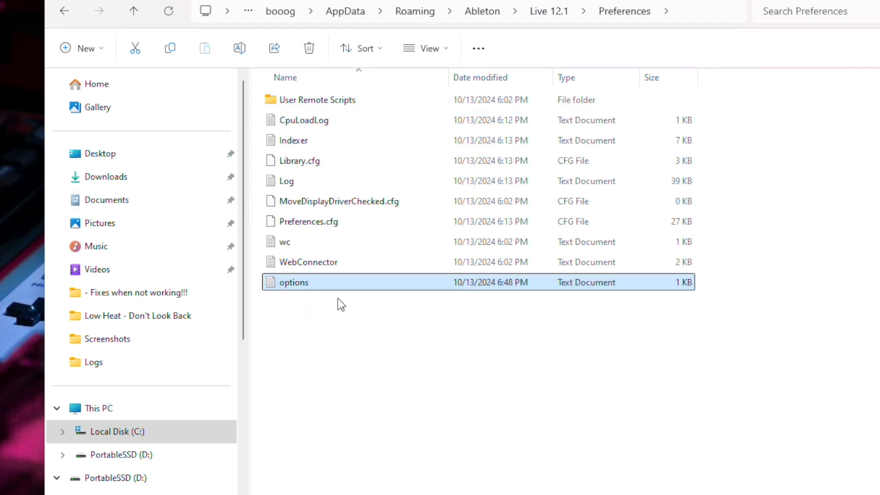
mouse_move(359, 314)
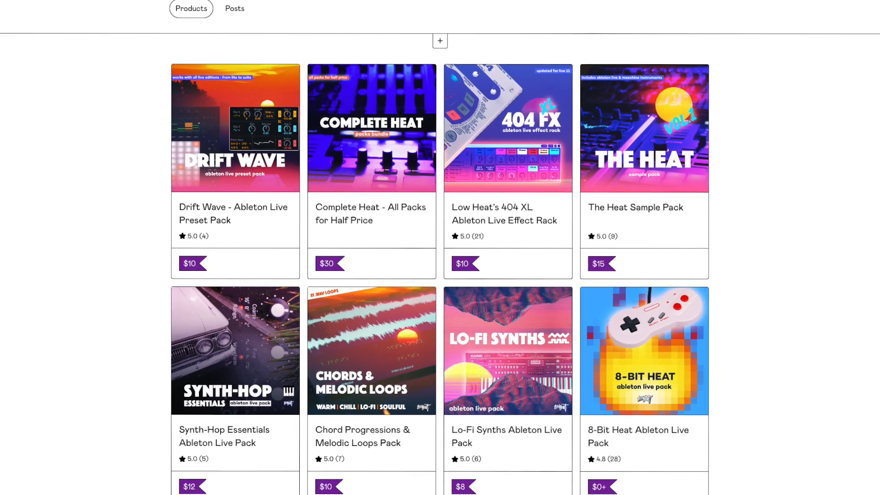
Step: Open the Complete Heat - All Packs for Half Price bundle from the Gumroad products grid
scroll(down, 3)
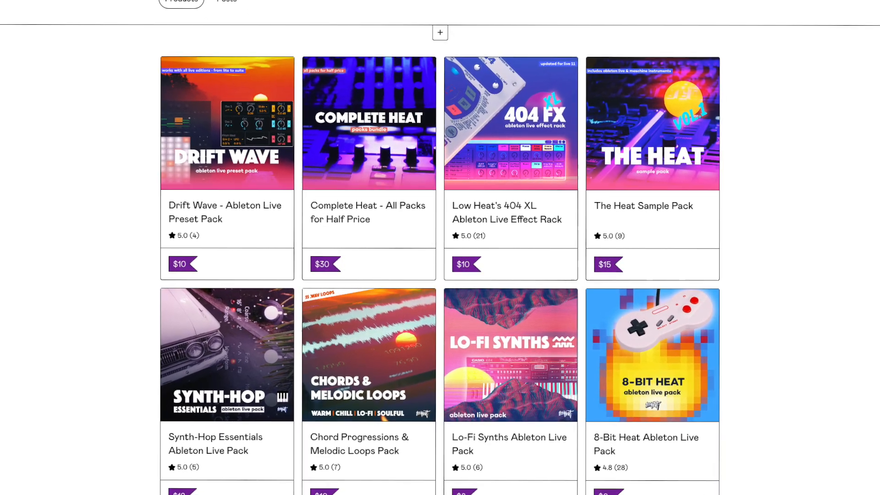
click(368, 122)
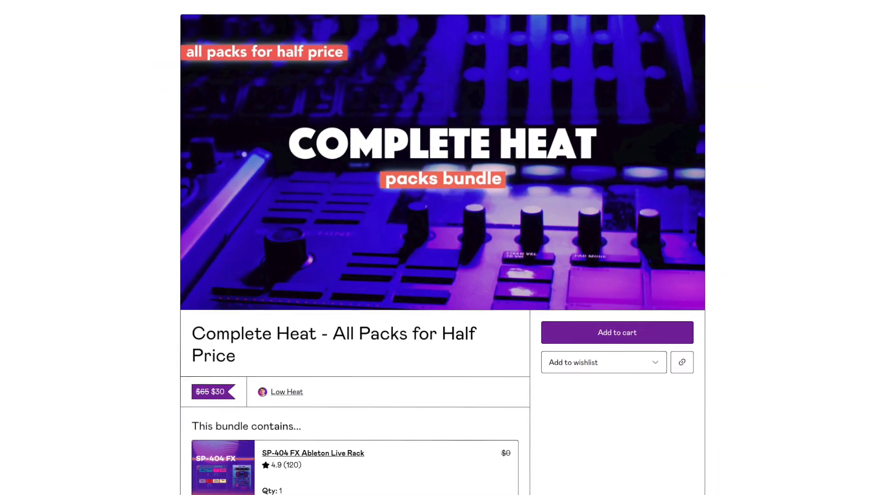